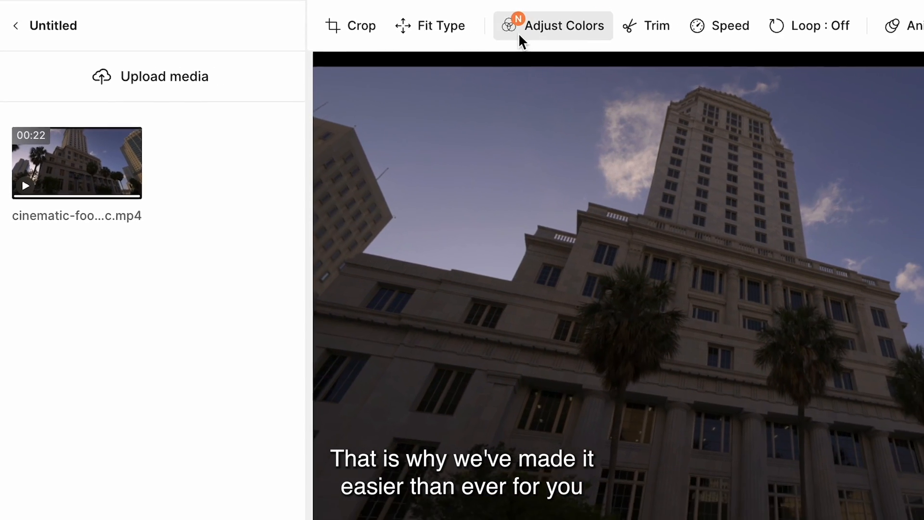
Bring up the Adjust Colors panel for the selected building clip
{"action": "left_click", "coordinate": [553, 25]}
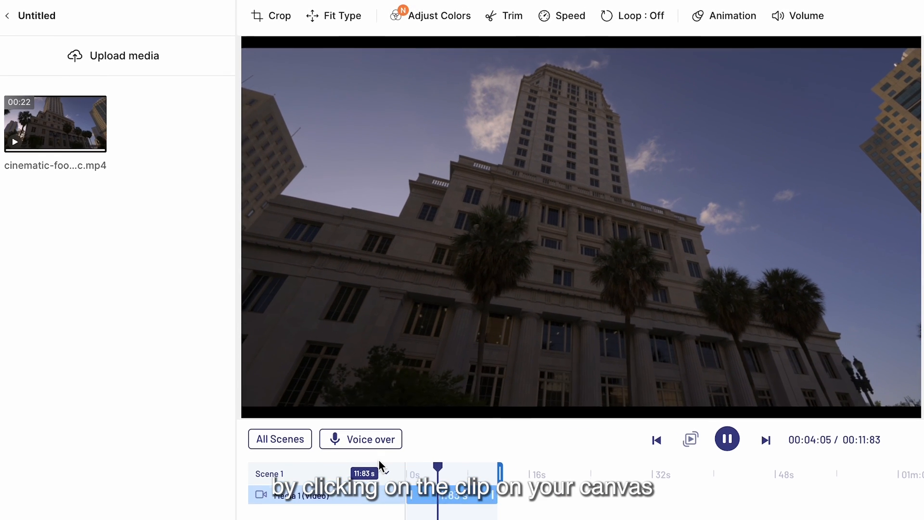
{"action": "left_click", "coordinate": [437, 16]}
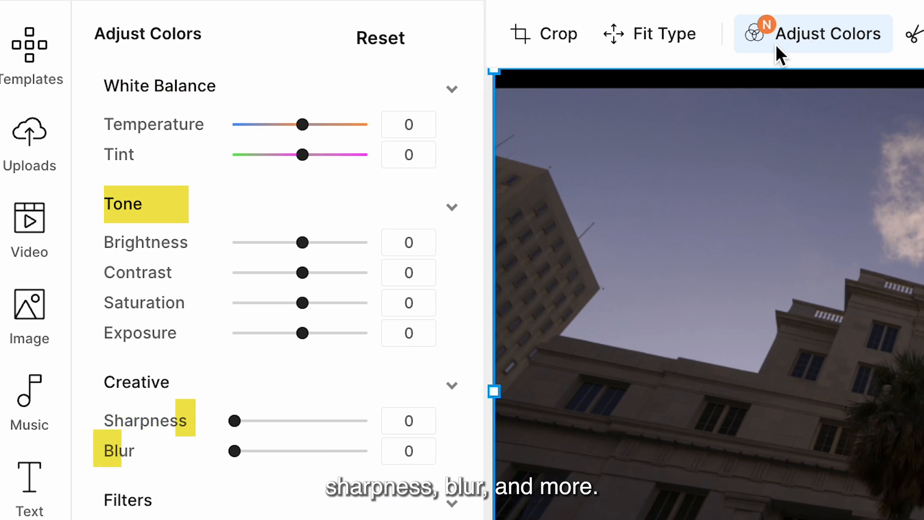
{"action": "scroll", "scroll_direction": "down", "scroll_amount": 3}
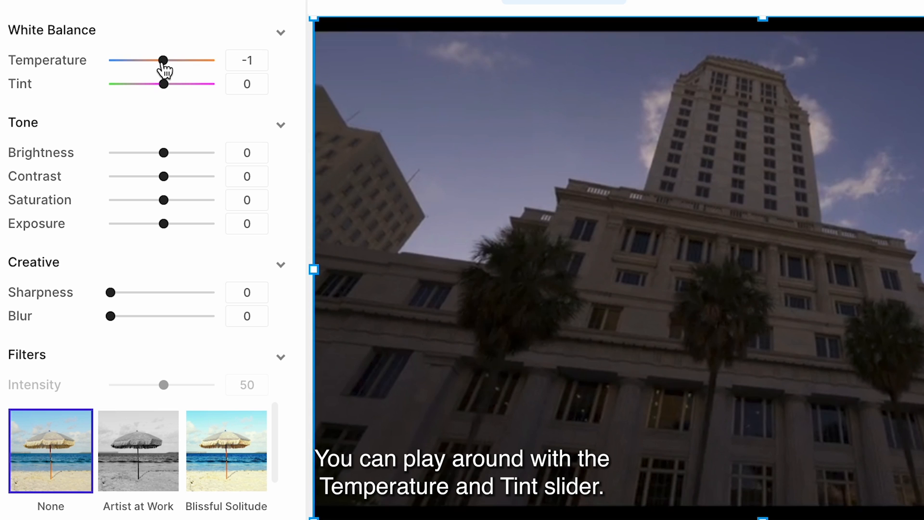
Set White Balance temperature to -17 and tint to 11 for a cooler look
{"action": "left_click_drag", "start_coordinate": [163, 60], "coordinate": [177, 59]}
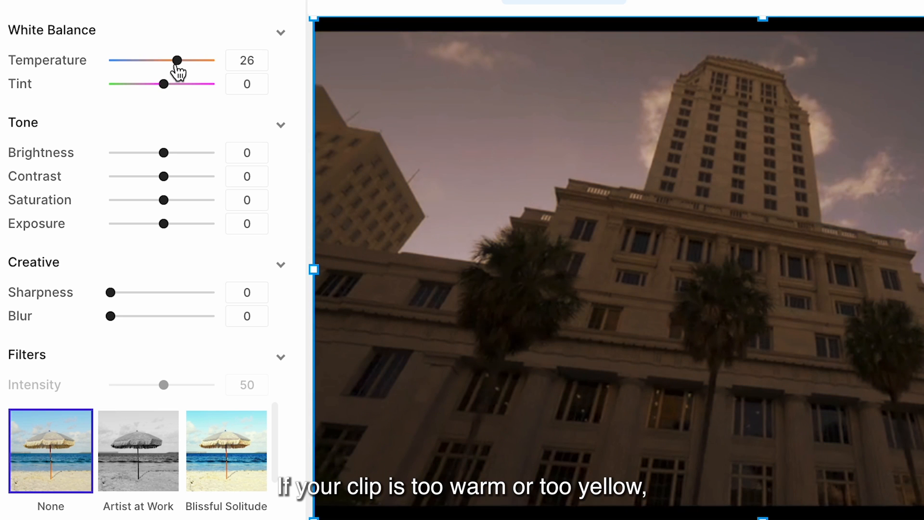
{"action": "left_click_drag", "start_coordinate": [177, 60], "coordinate": [150, 60]}
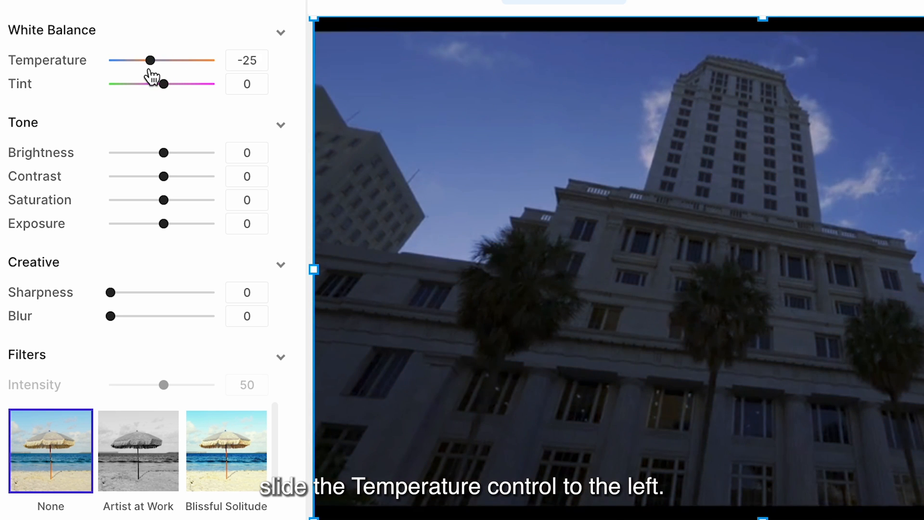
{"action": "left_click_drag", "start_coordinate": [151, 59], "coordinate": [164, 59]}
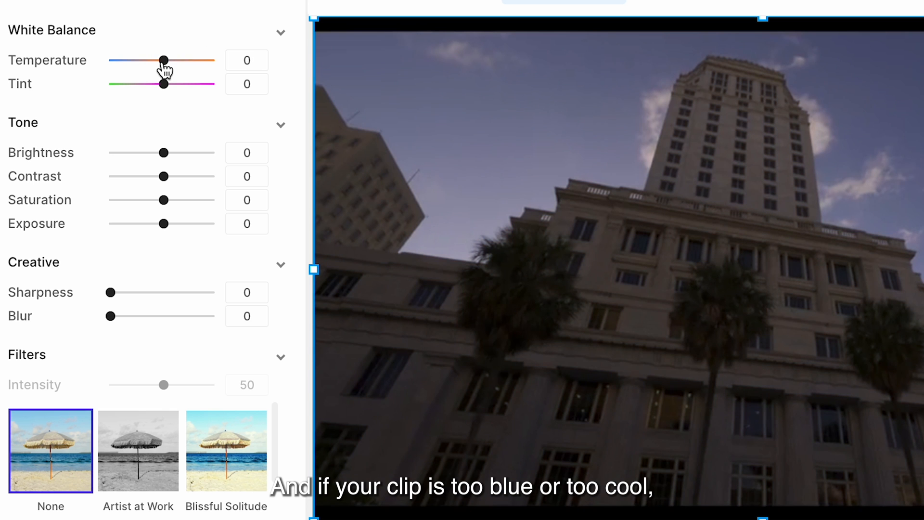
{"action": "left_click_drag", "start_coordinate": [164, 59], "coordinate": [172, 59]}
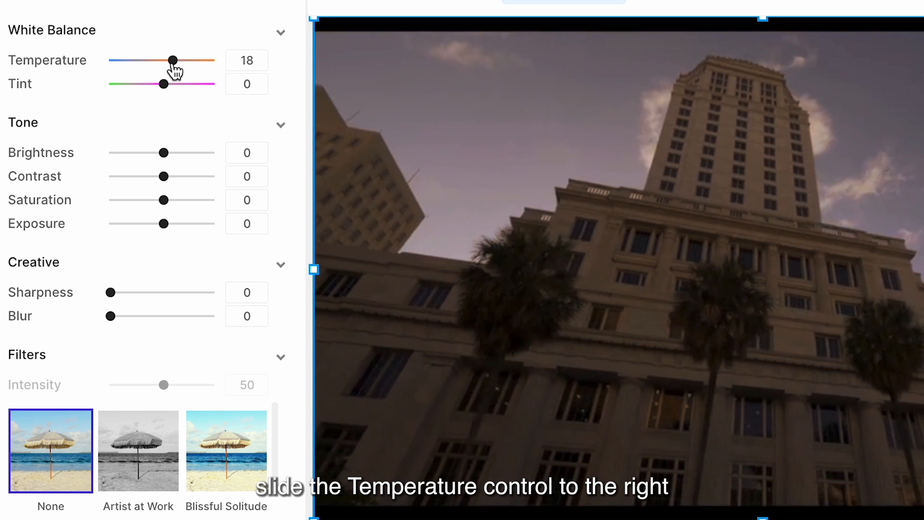
{"action": "left_click_drag", "start_coordinate": [171, 60], "coordinate": [154, 60]}
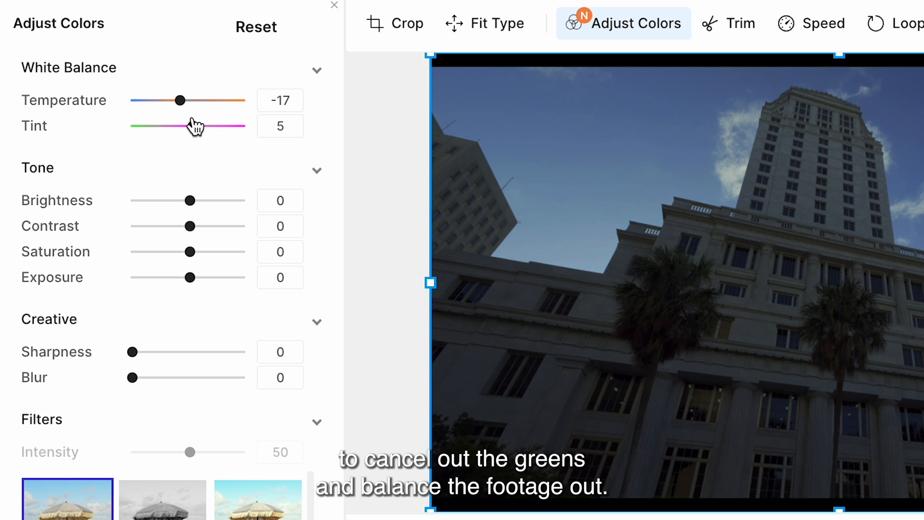
{"action": "left_click_drag", "start_coordinate": [194, 125], "coordinate": [211, 125]}
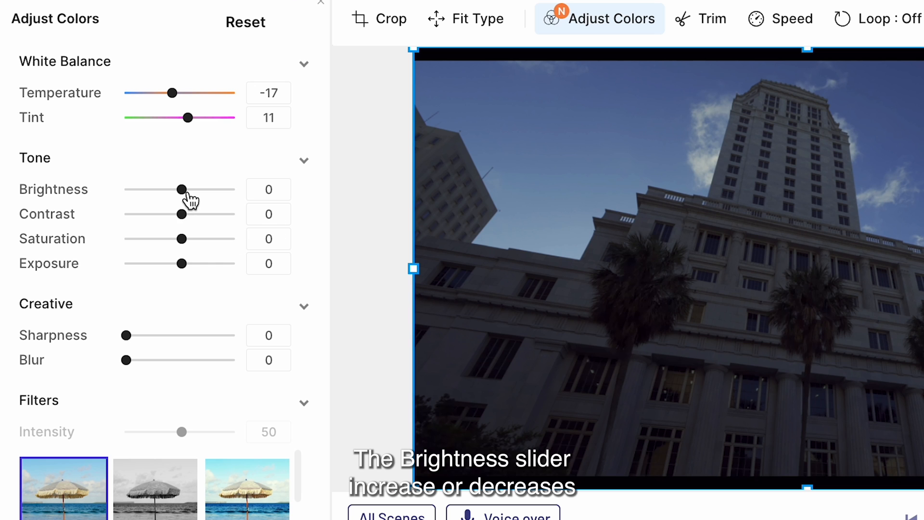
Set the clip's brightness to 16 and contrast to 28 under Tone
{"action": "left_click_drag", "start_coordinate": [182, 190], "coordinate": [206, 190]}
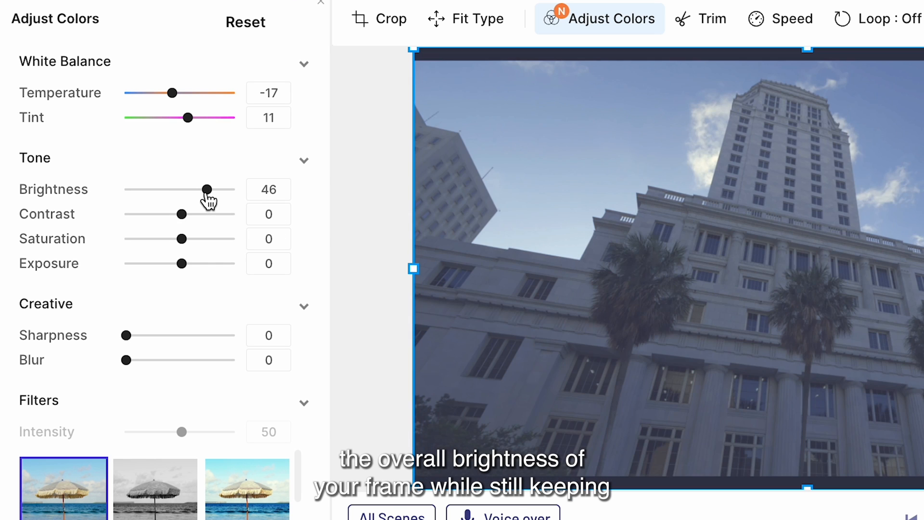
{"action": "left_click_drag", "start_coordinate": [206, 190], "coordinate": [190, 190]}
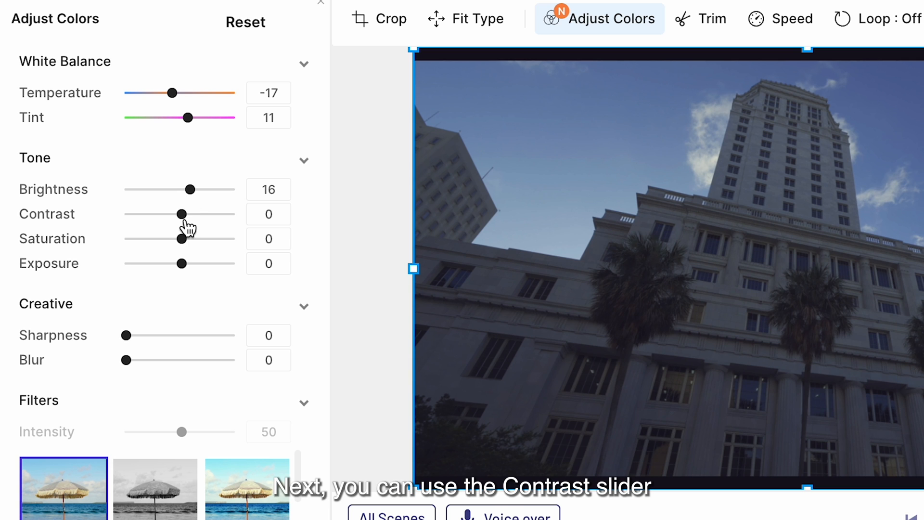
{"action": "left_click_drag", "start_coordinate": [180, 213], "coordinate": [196, 214]}
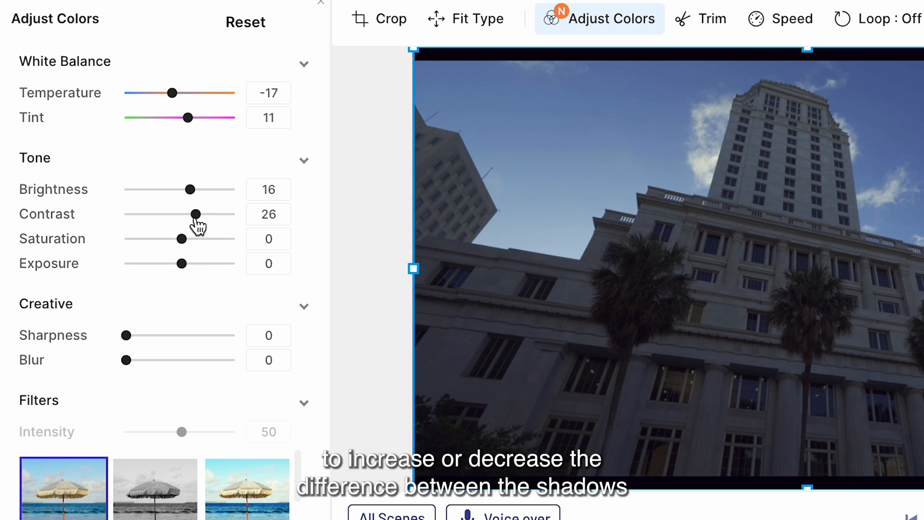
{"action": "left_click_drag", "start_coordinate": [197, 214], "coordinate": [162, 214]}
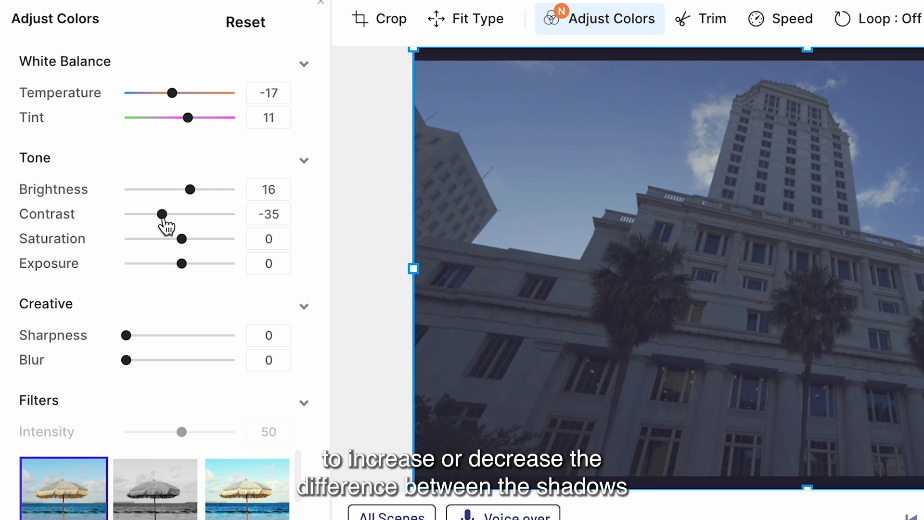
{"action": "left_click_drag", "start_coordinate": [161, 214], "coordinate": [197, 214]}
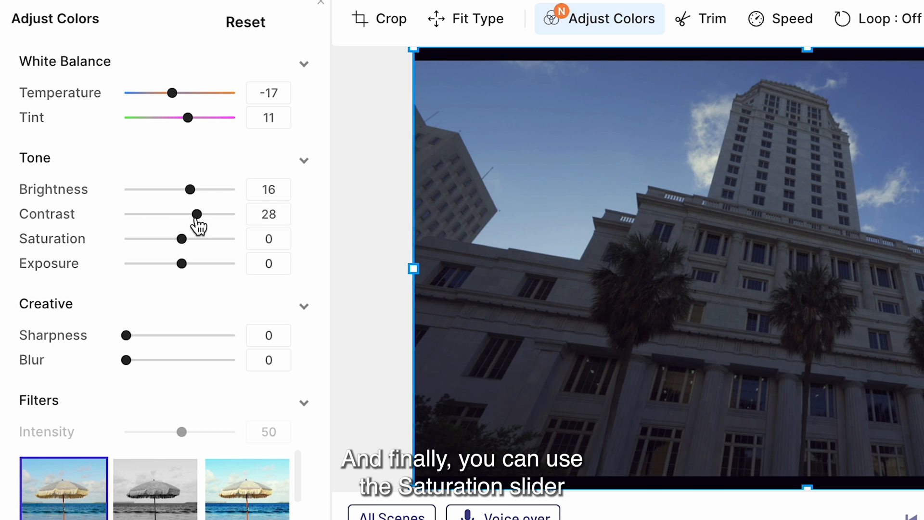
{"action": "mouse_move", "coordinate": [180, 244]}
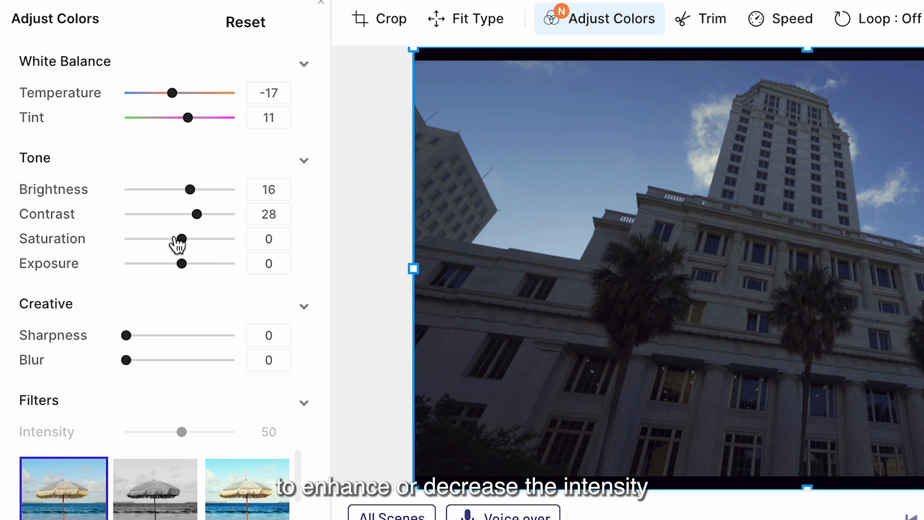
Boost saturation to 34 and set exposure to 24
{"action": "left_click_drag", "start_coordinate": [181, 238], "coordinate": [167, 239]}
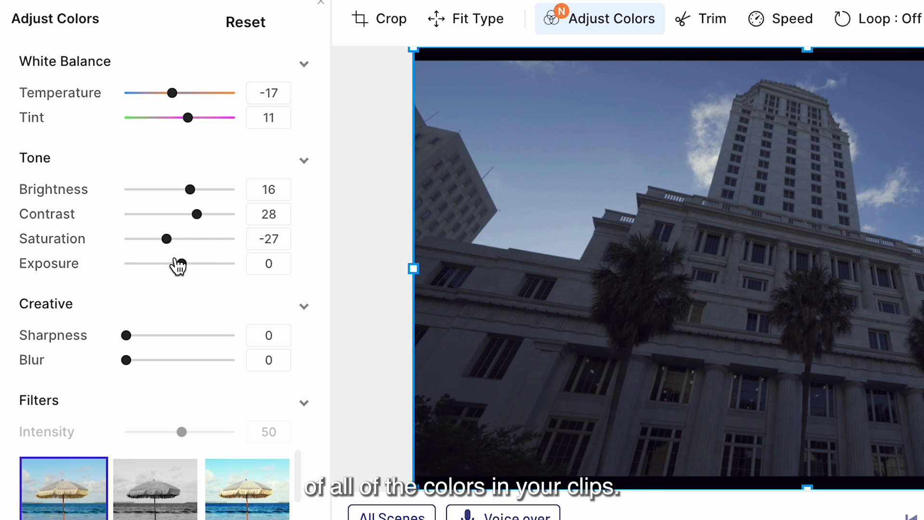
{"action": "left_click_drag", "start_coordinate": [167, 239], "coordinate": [200, 239]}
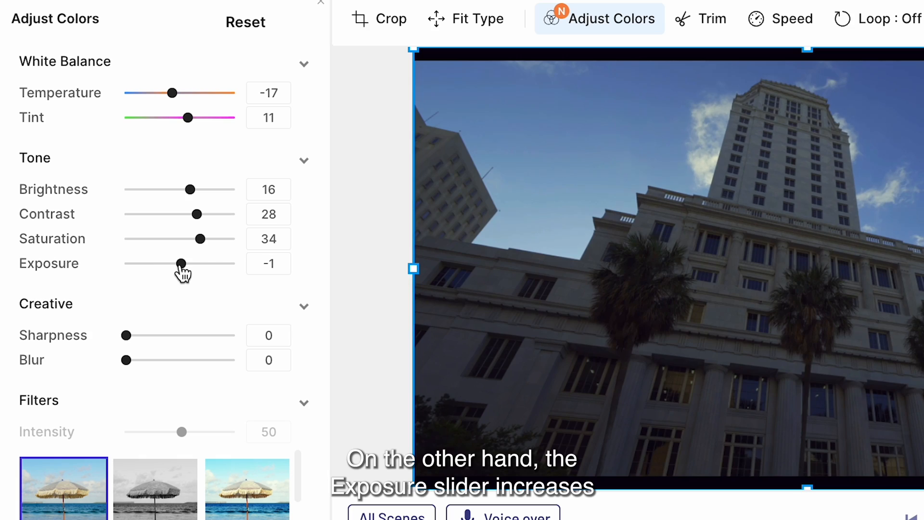
{"action": "left_click_drag", "start_coordinate": [181, 264], "coordinate": [180, 264]}
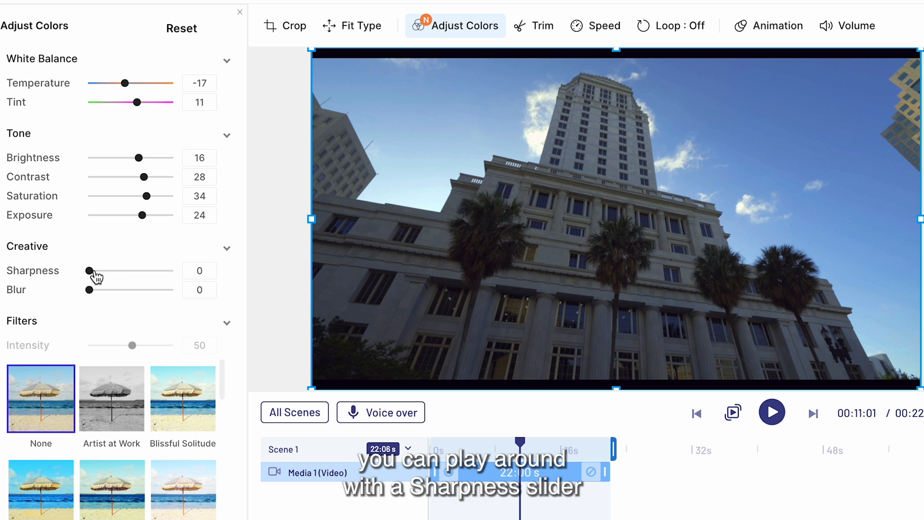
Raise the Sharpness slider under Creative to sharpen the clip
{"action": "left_click_drag", "start_coordinate": [88, 271], "coordinate": [105, 270]}
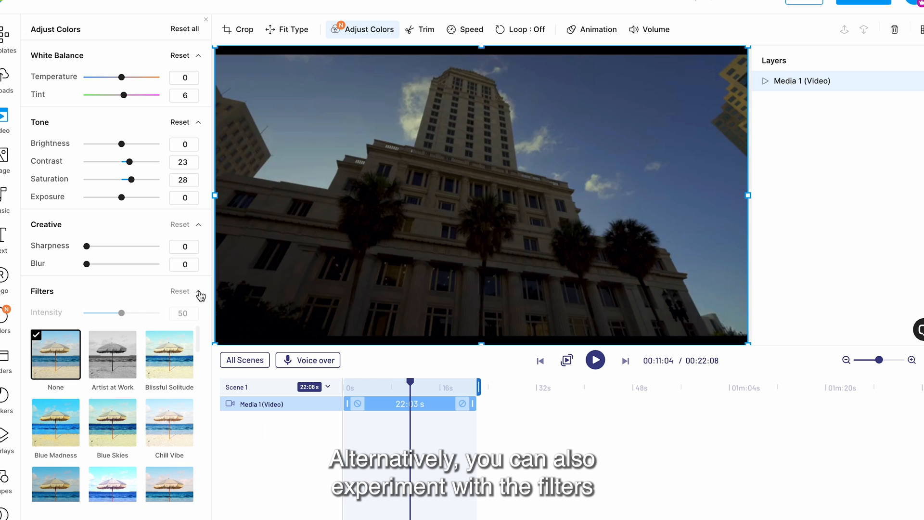
Apply the Coming Home filter preset and raise its intensity to 68
{"action": "left_click", "coordinate": [111, 354]}
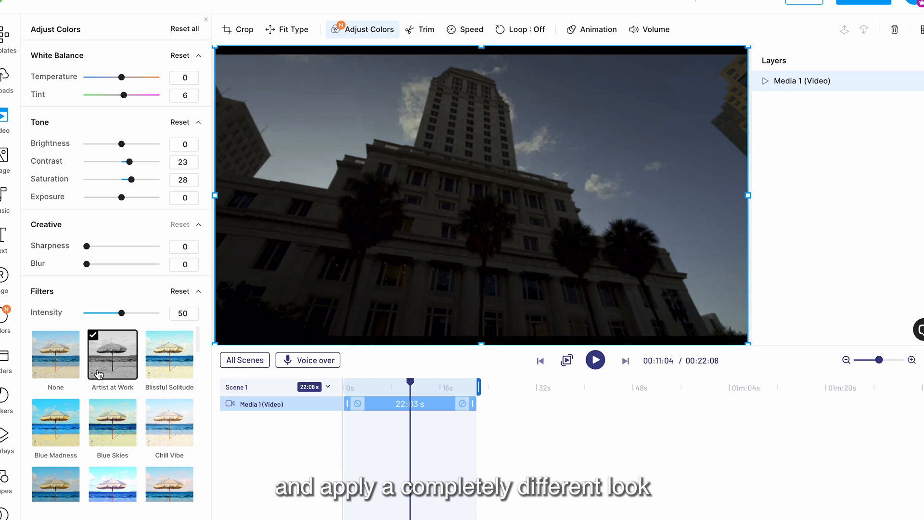
{"action": "left_click", "coordinate": [56, 354]}
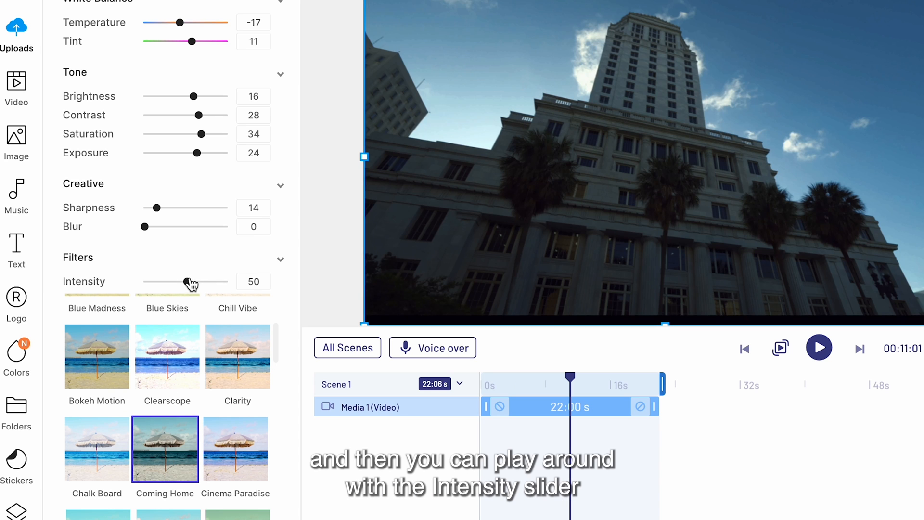
{"action": "left_click_drag", "start_coordinate": [184, 282], "coordinate": [200, 282]}
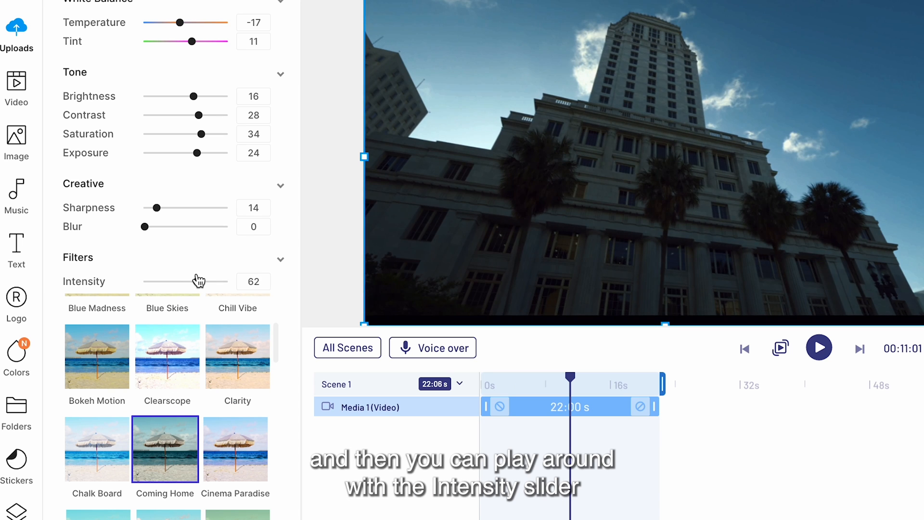
{"action": "left_click_drag", "start_coordinate": [192, 282], "coordinate": [203, 282]}
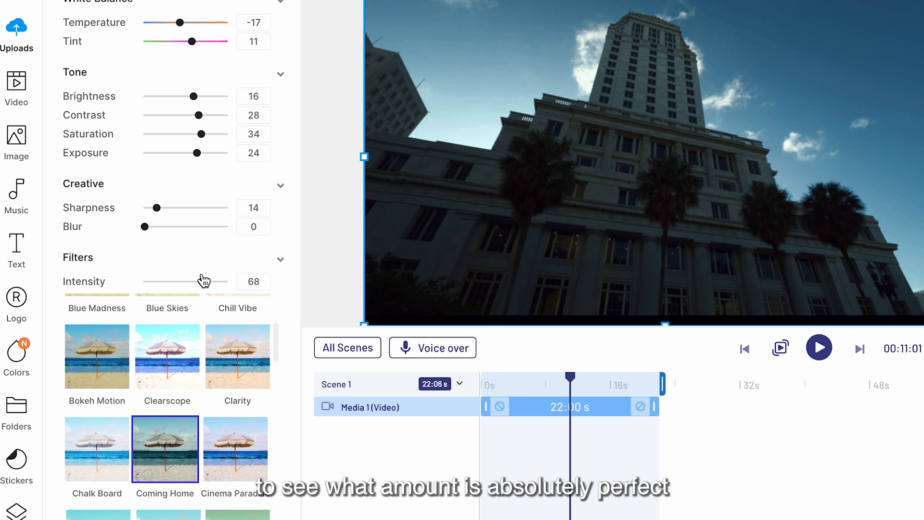